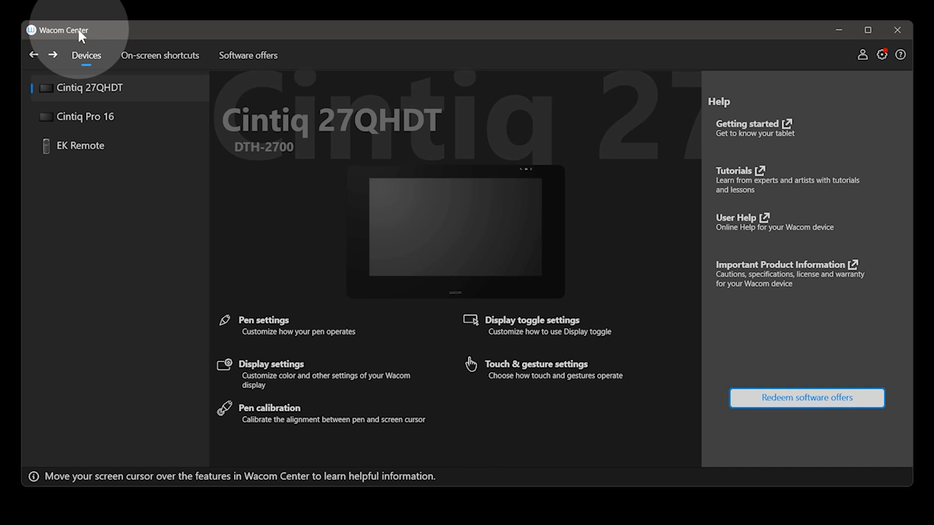
{"action": "mouse_move", "coordinate": [292, 331]}
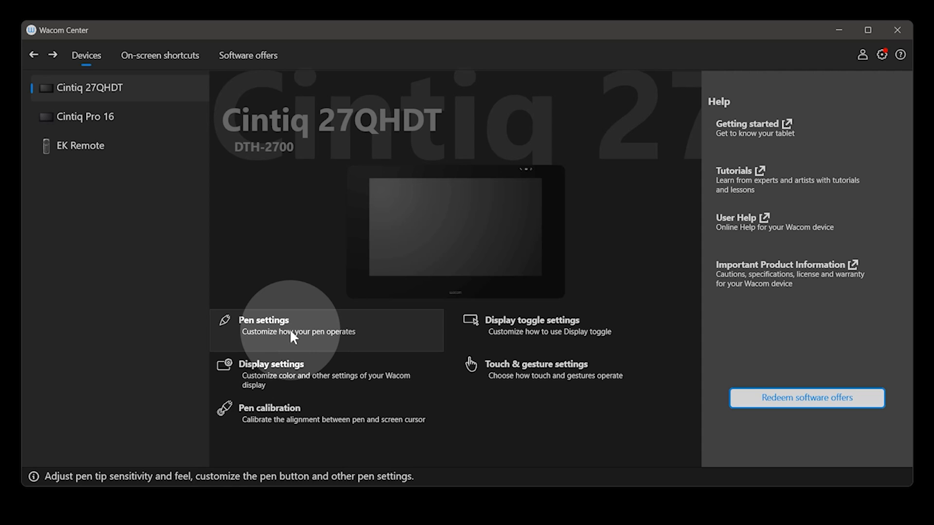
Launch Wacom Tablet Properties from the Cintiq 27QHDT's Pen settings in Wacom Center.
{"action": "left_click", "coordinate": [264, 320]}
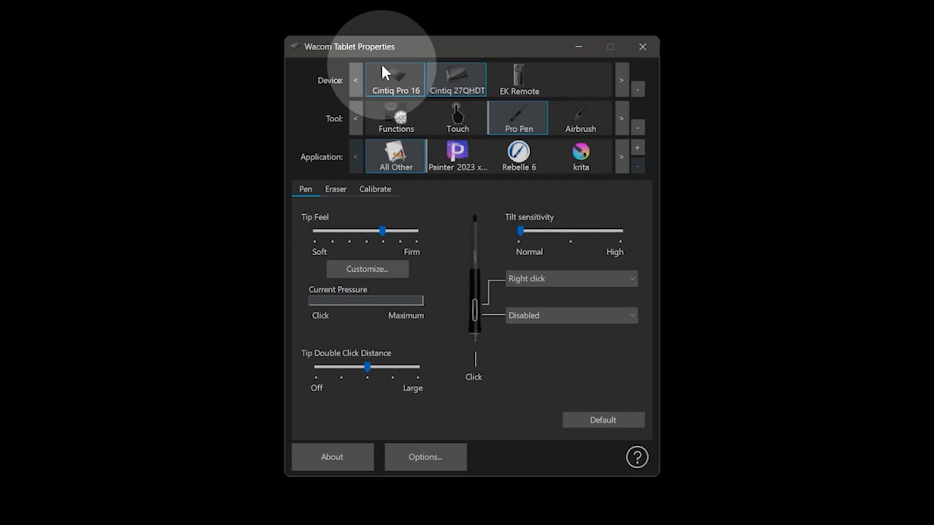
Select the Cintiq 27QHDT device, the Pro Pen tool, and the krita application.
{"action": "left_click", "coordinate": [457, 79]}
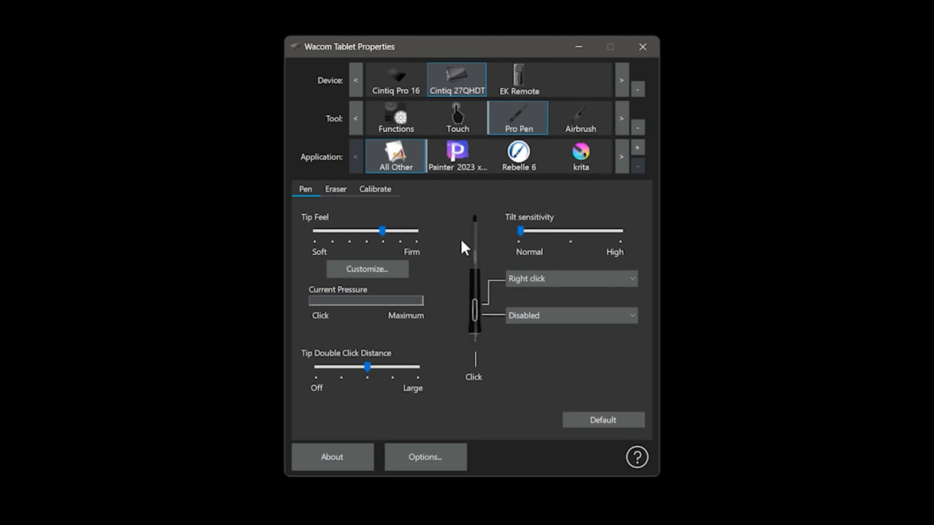
{"action": "mouse_move", "coordinate": [340, 72]}
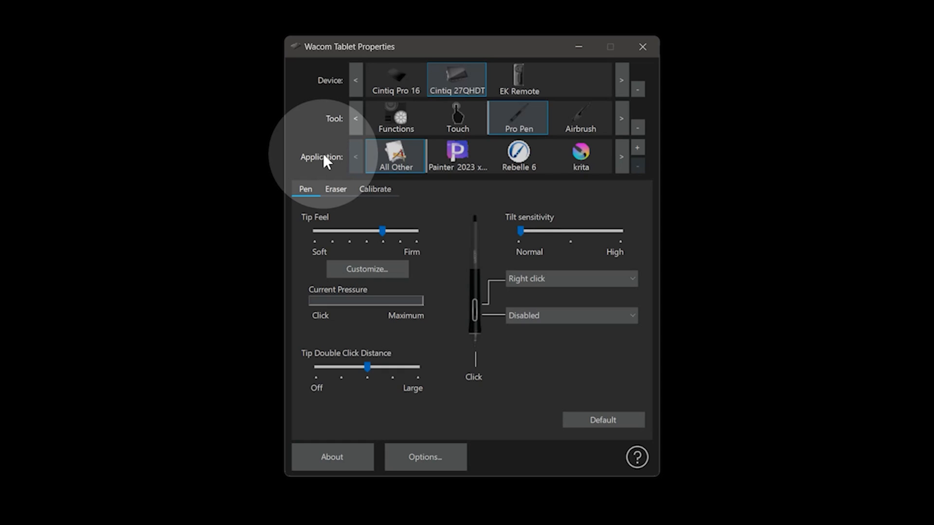
{"action": "left_click", "coordinate": [579, 156]}
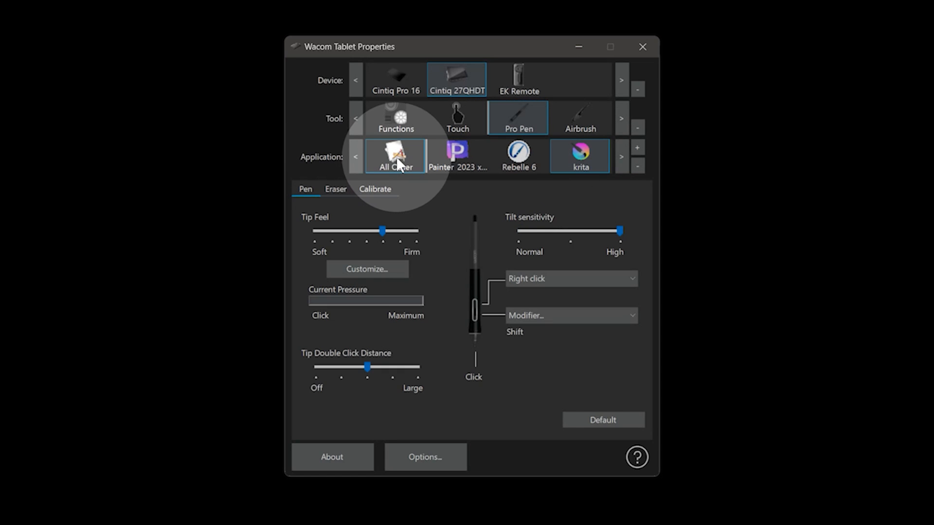
{"action": "mouse_move", "coordinate": [401, 166]}
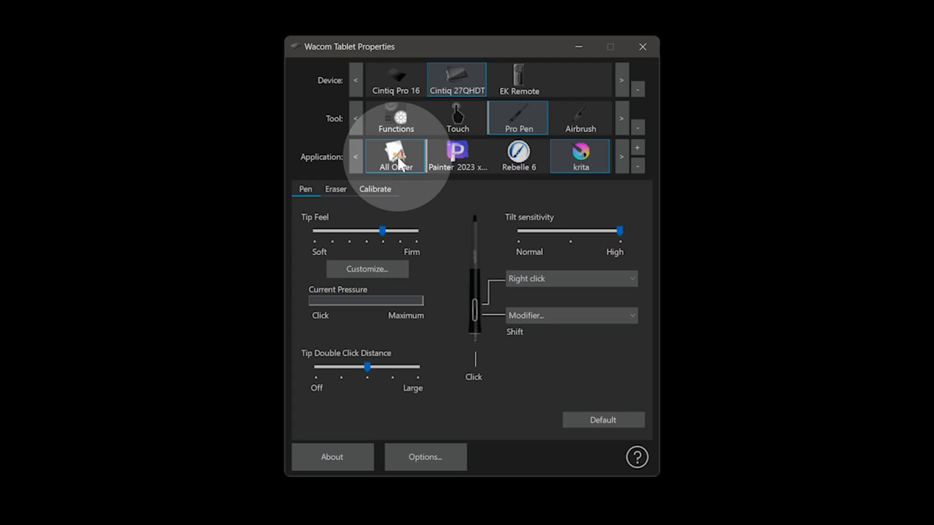
{"action": "left_click", "coordinate": [637, 146]}
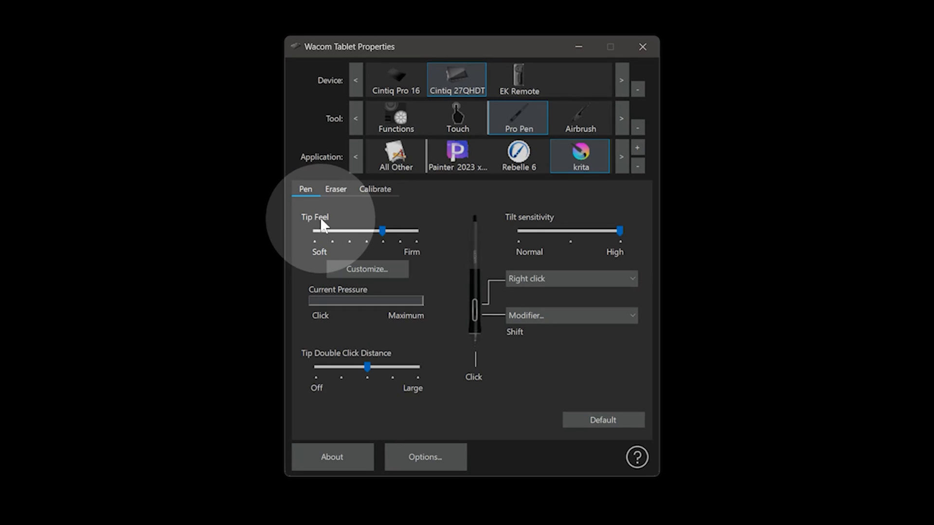
{"action": "mouse_move", "coordinate": [337, 235]}
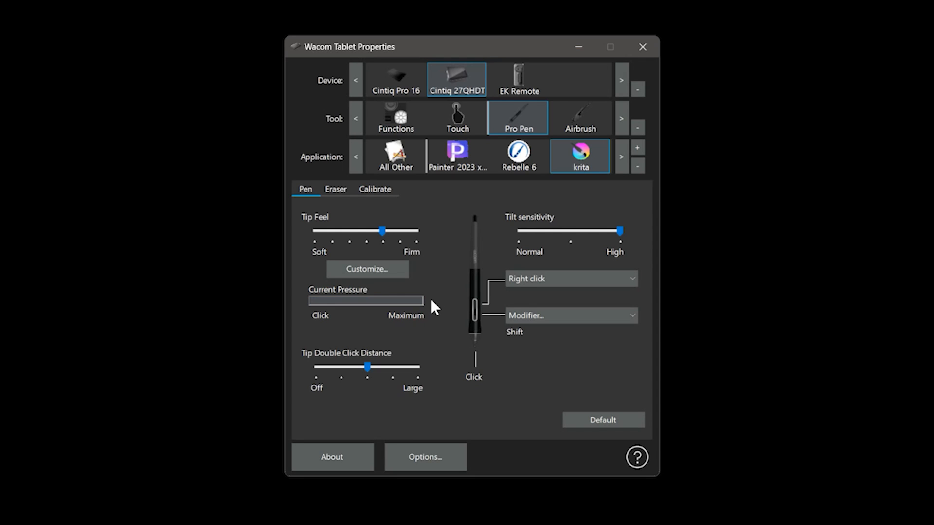
{"action": "mouse_move", "coordinate": [433, 308]}
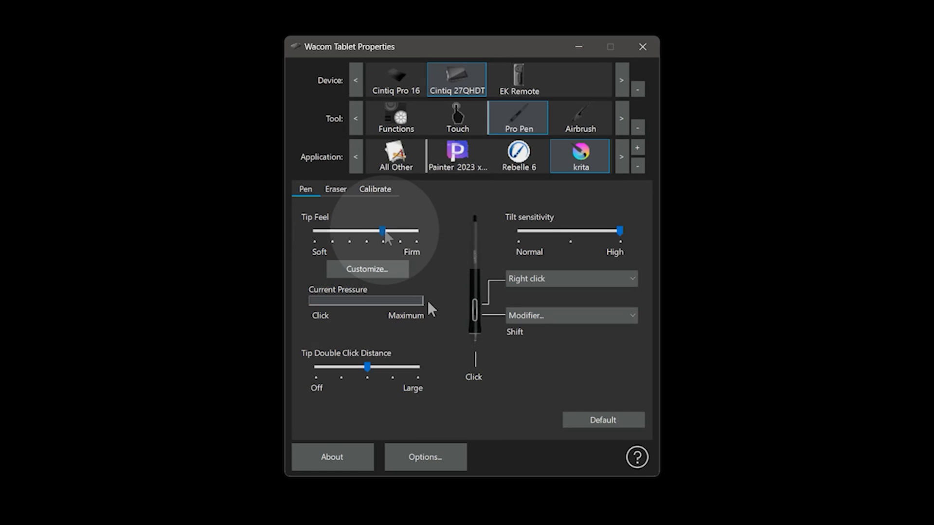
{"action": "left_click_drag", "start_coordinate": [381, 232], "coordinate": [384, 232]}
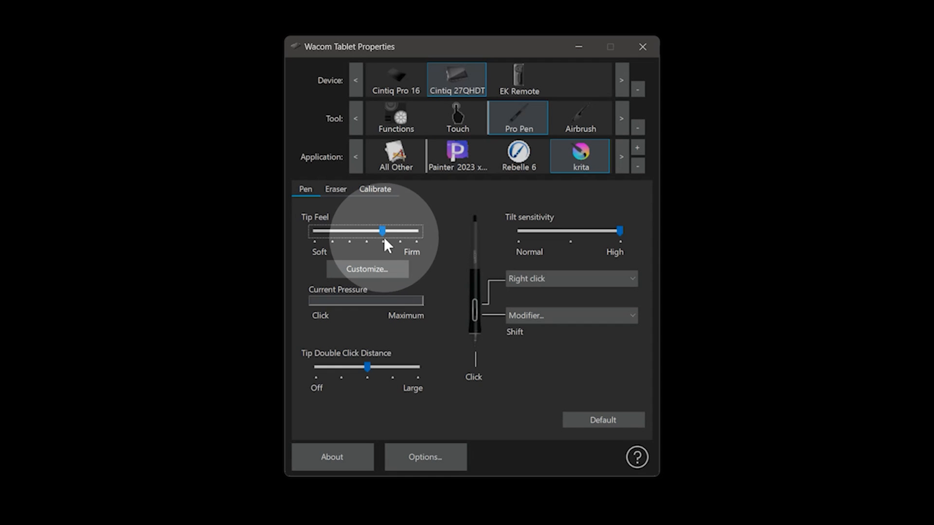
{"action": "left_click_drag", "start_coordinate": [381, 231], "coordinate": [349, 231]}
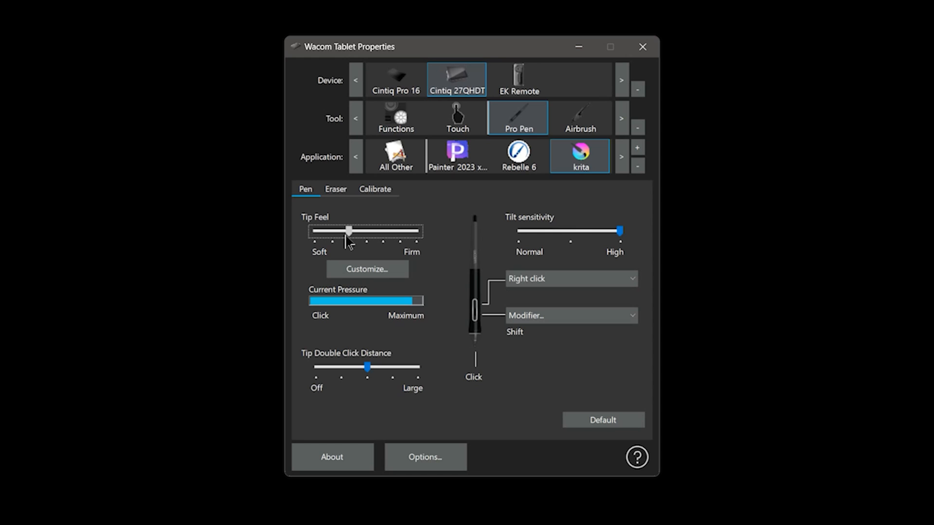
{"action": "left_click_drag", "start_coordinate": [347, 232], "coordinate": [382, 231]}
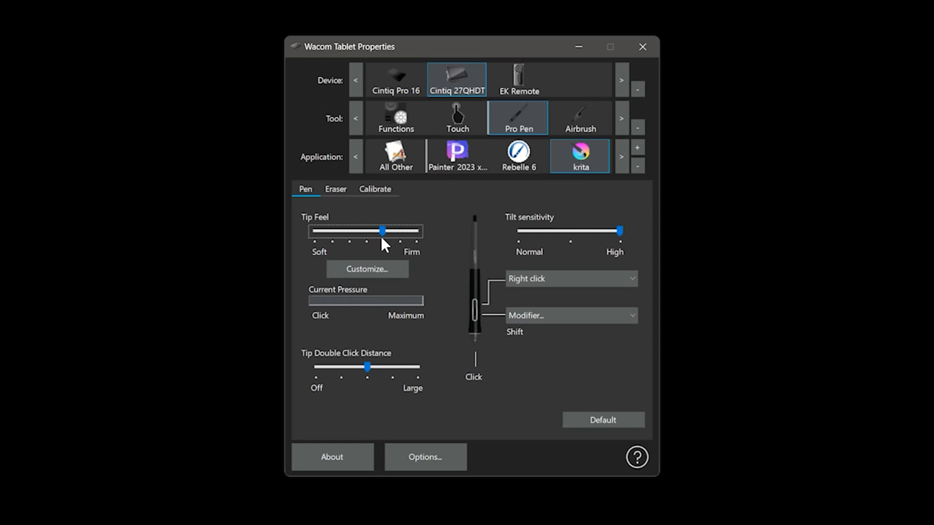
{"action": "mouse_move", "coordinate": [384, 244]}
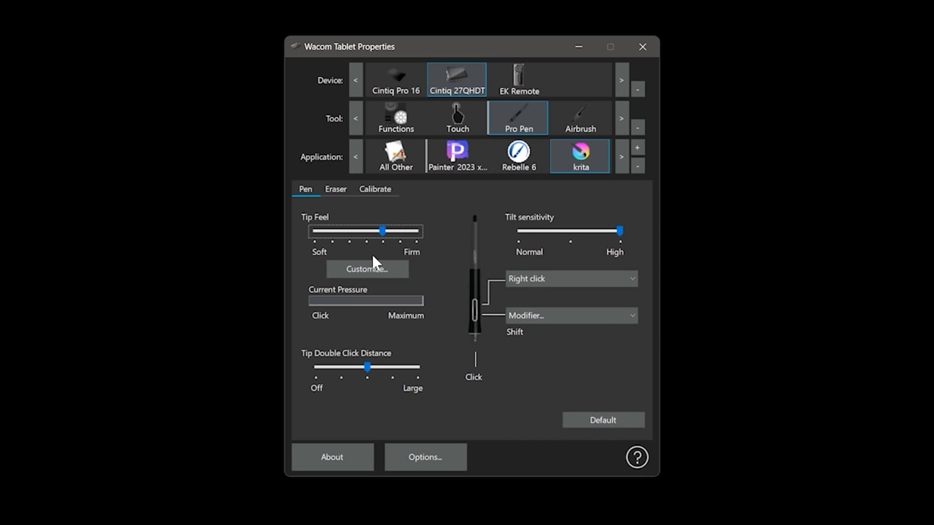
Open Pen Feel Details, steepen the pressure curve, restore its gentler shape, and close it.
{"action": "left_click", "coordinate": [367, 268]}
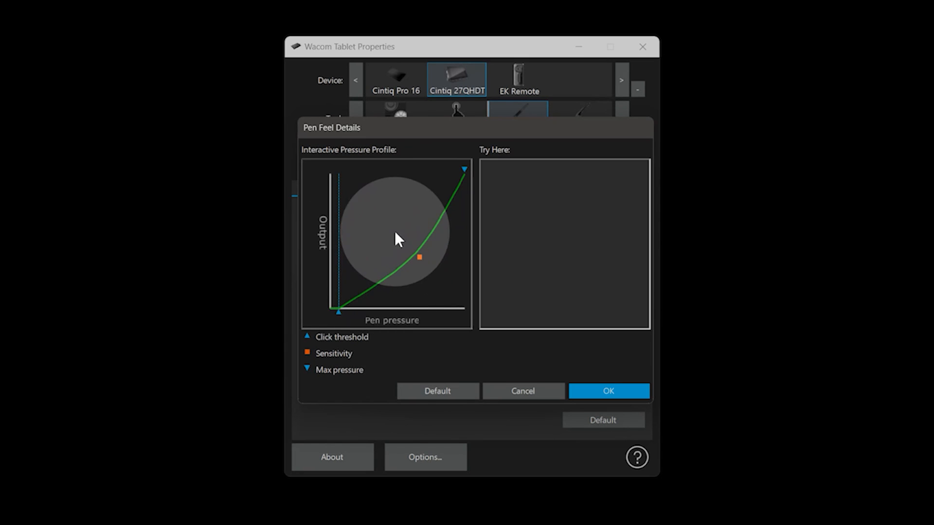
{"action": "mouse_move", "coordinate": [387, 265]}
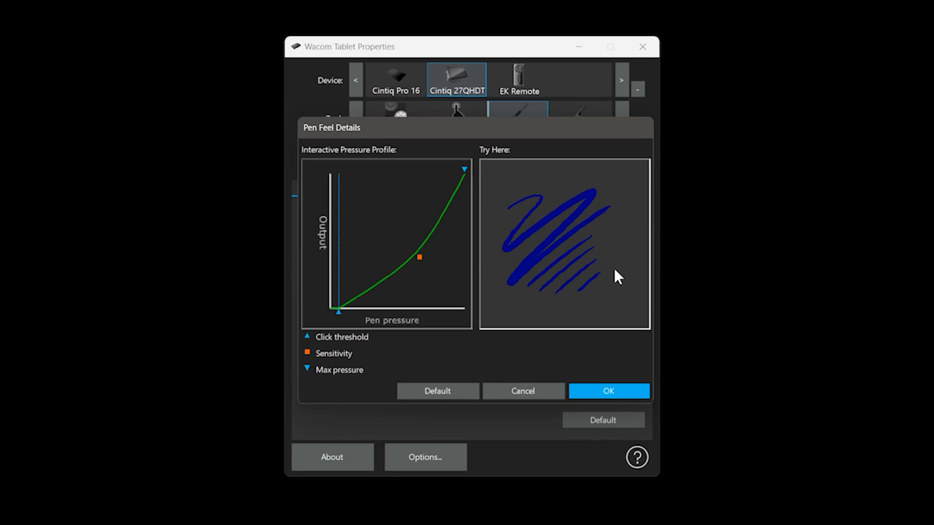
{"action": "left_click_drag", "start_coordinate": [419, 258], "coordinate": [343, 170]}
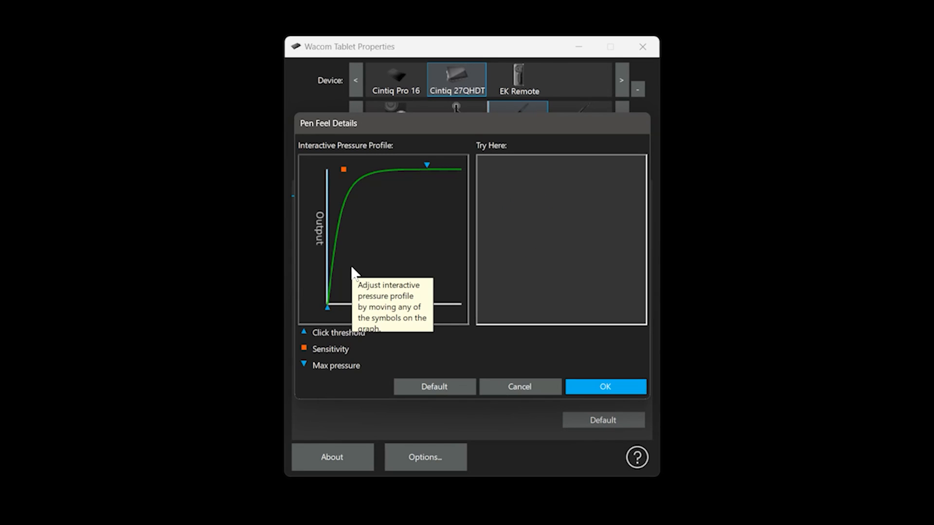
{"action": "left_click_drag", "start_coordinate": [344, 169], "coordinate": [417, 252]}
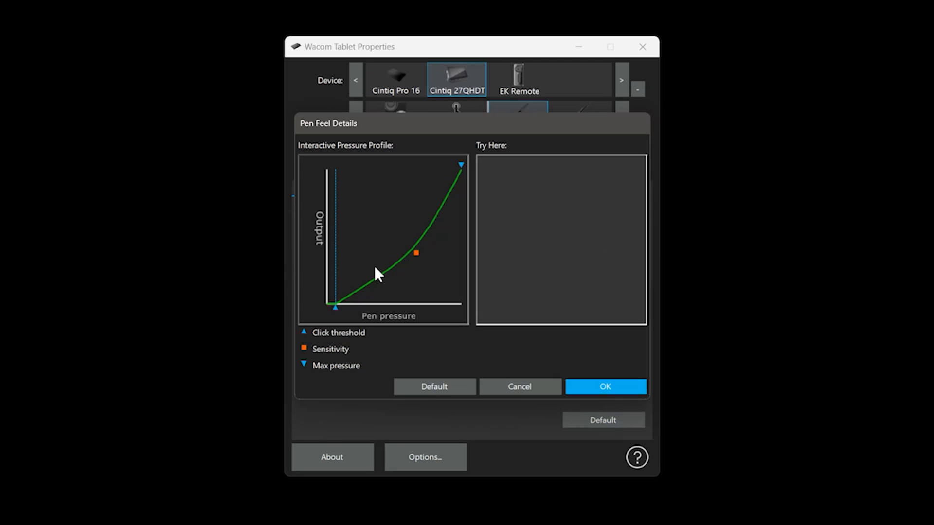
{"action": "left_click", "coordinate": [605, 386]}
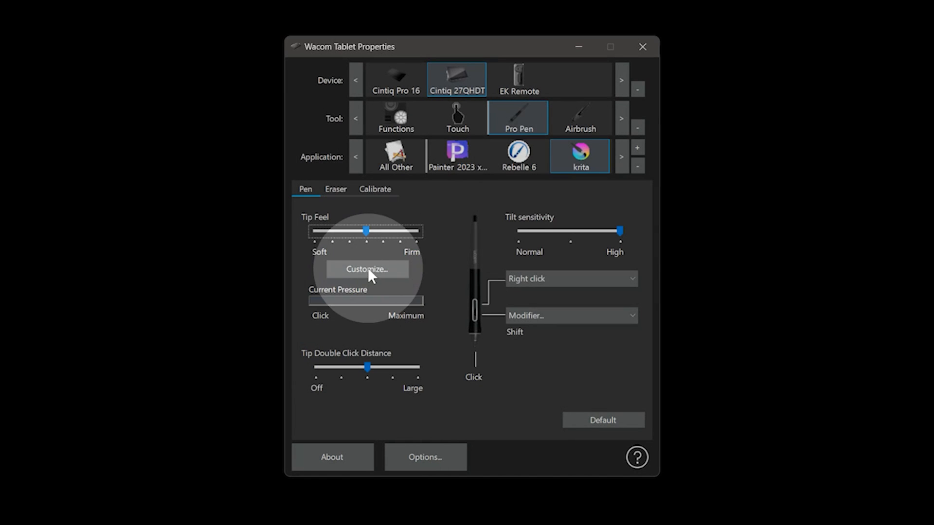
Bend krita's Sensitivity curve below the diagonal and test it with a scribble.
{"action": "left_click", "coordinate": [366, 268]}
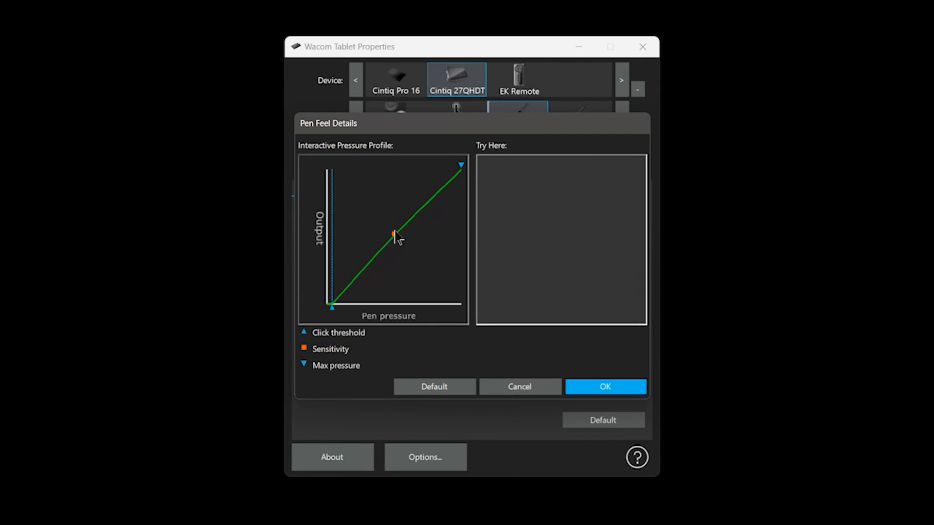
{"action": "left_click_drag", "start_coordinate": [394, 231], "coordinate": [423, 241]}
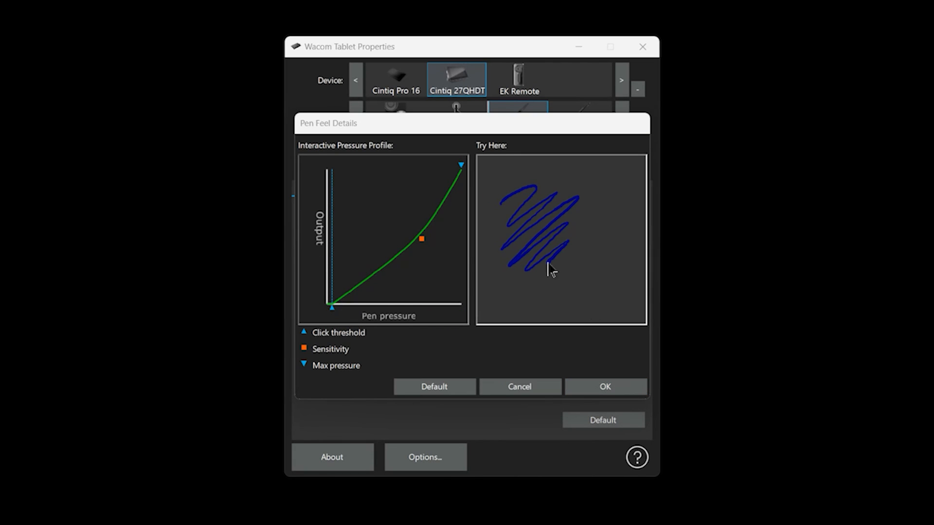
{"action": "left_click_drag", "start_coordinate": [548, 268], "coordinate": [620, 301]}
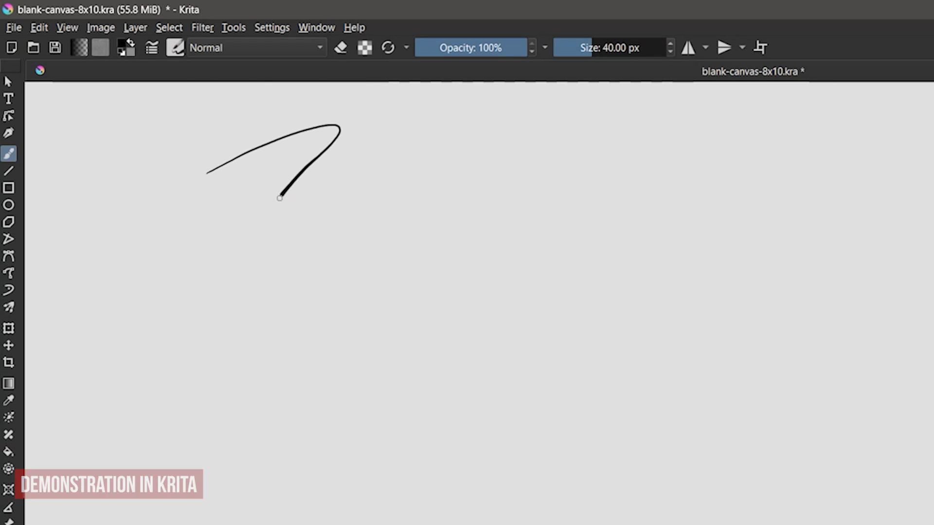
Draw one long light-to-heavy pressure stroke across the blank Krita canvas.
{"action": "left_click_drag", "start_coordinate": [281, 199], "coordinate": [727, 214]}
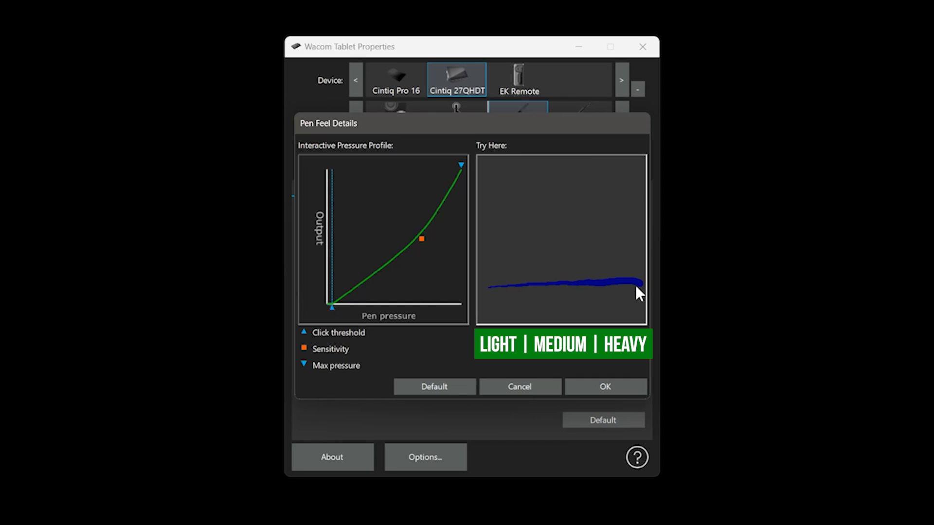
{"action": "left_click_drag", "start_coordinate": [420, 239], "coordinate": [400, 237]}
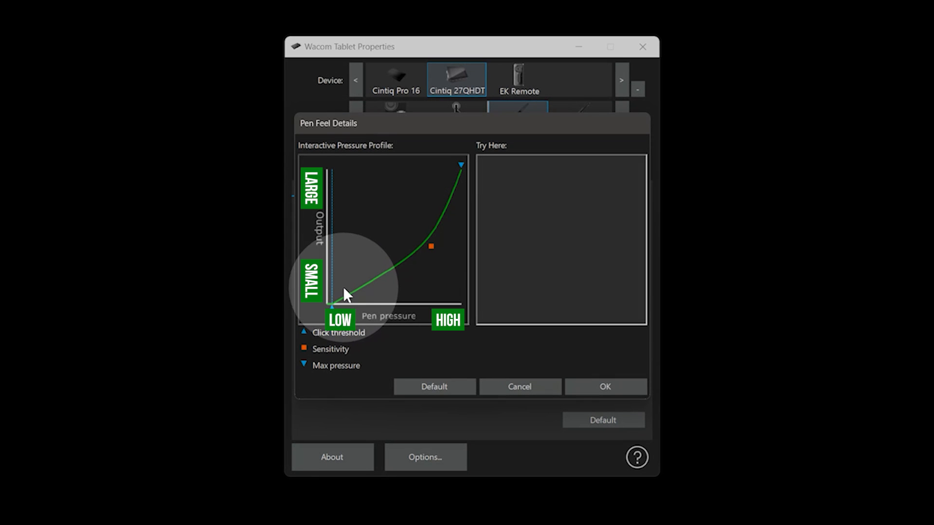
{"action": "mouse_move", "coordinate": [393, 250]}
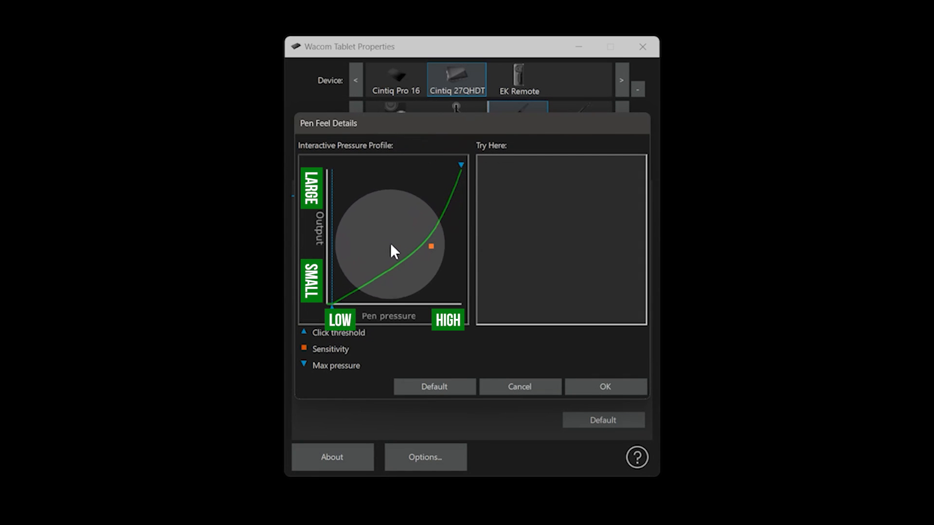
{"action": "mouse_move", "coordinate": [348, 286]}
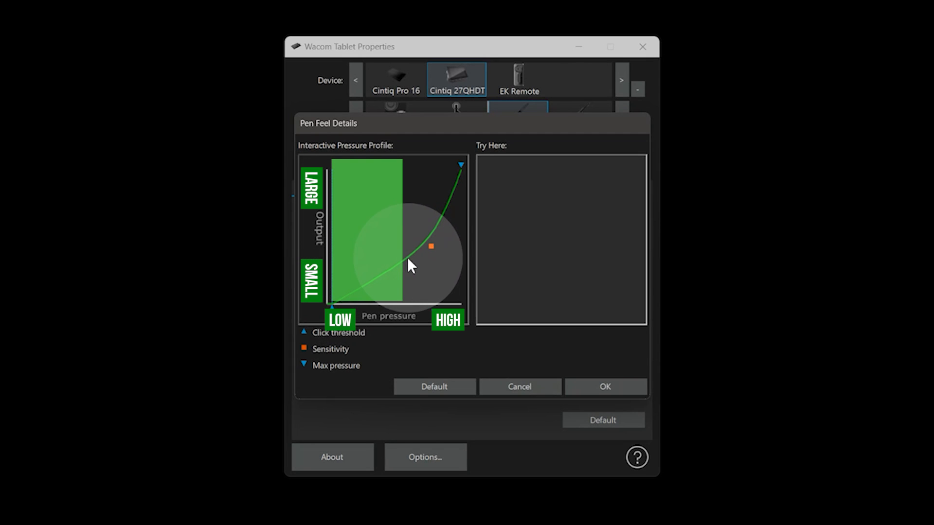
{"action": "left_click_drag", "start_coordinate": [411, 265], "coordinate": [428, 243]}
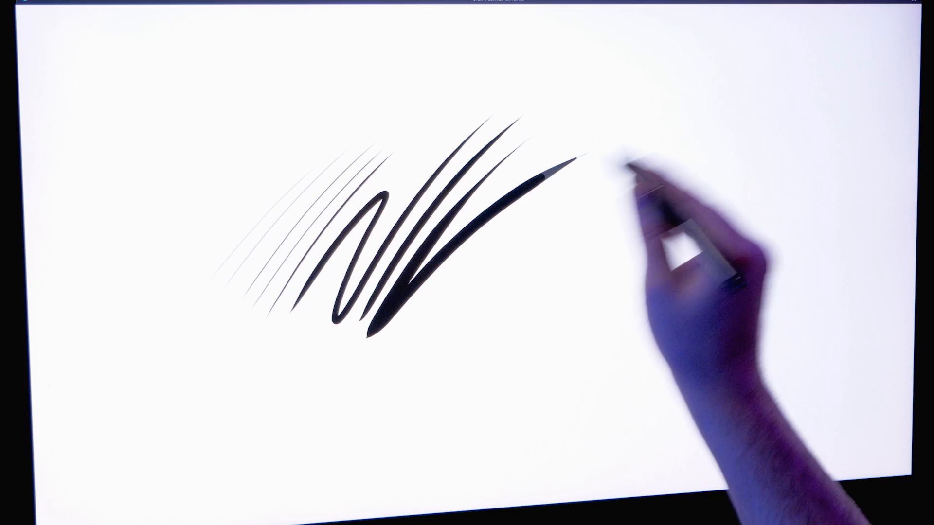
Draw a fan of thin-to-thick tapered test strokes on the Cintiq canvas.
{"action": "left_click_drag", "start_coordinate": [572, 161], "coordinate": [644, 233]}
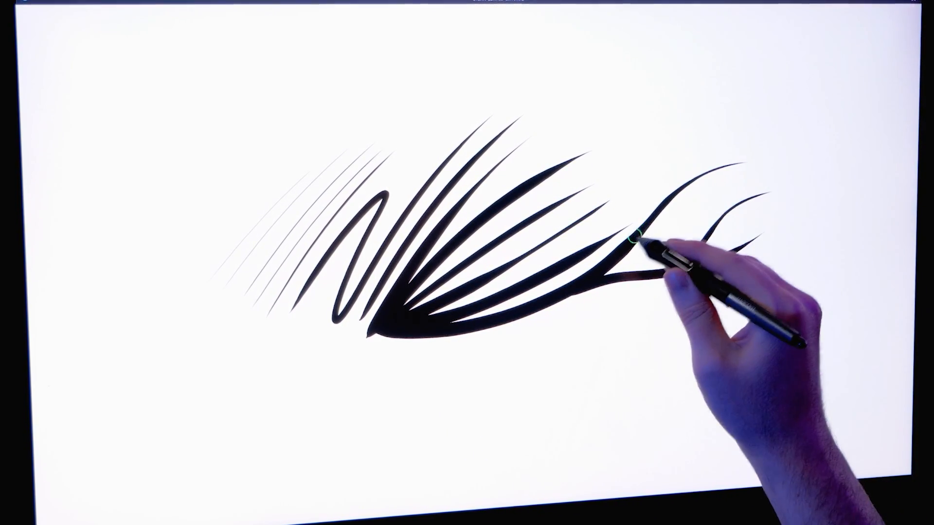
{"action": "left_click_drag", "start_coordinate": [640, 238], "coordinate": [762, 102]}
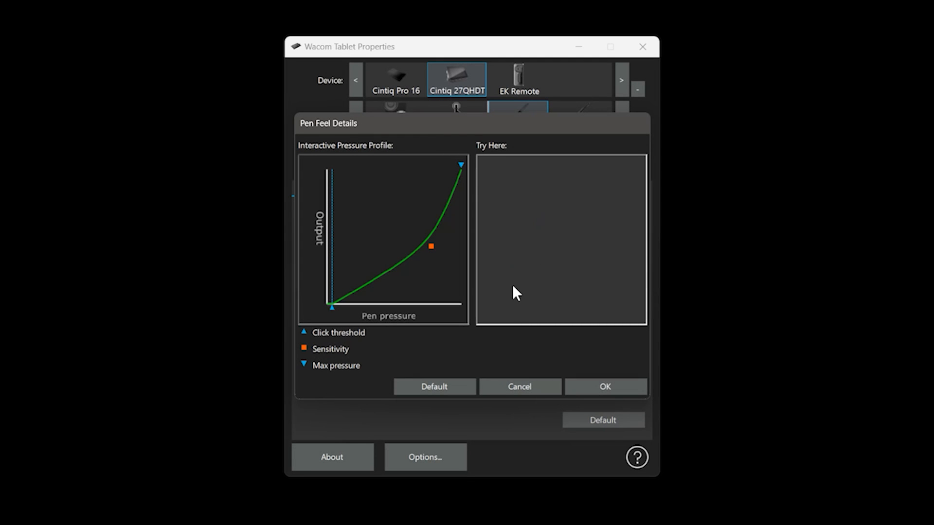
Move the Sensitivity point up and left, then fine-tune it so the curve bows above the diagonal.
{"action": "left_click_drag", "start_coordinate": [430, 246], "coordinate": [355, 229]}
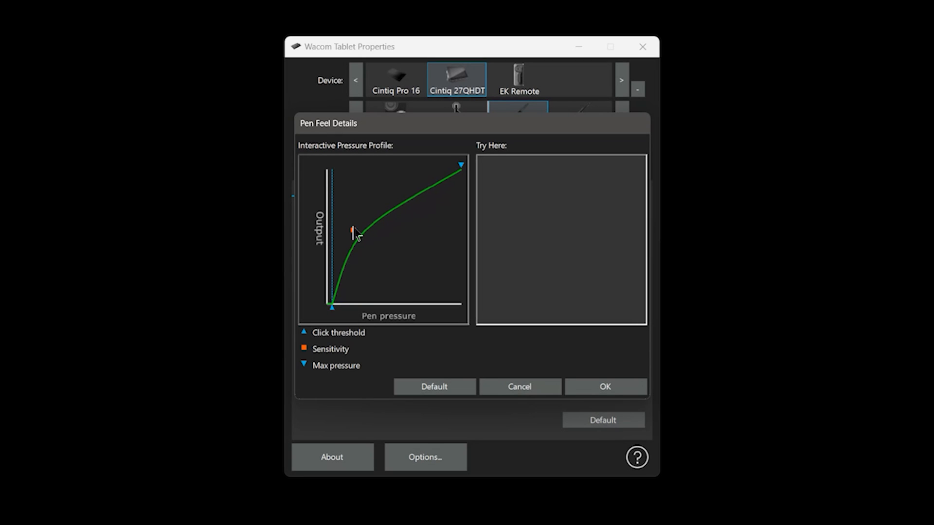
{"action": "left_click_drag", "start_coordinate": [352, 231], "coordinate": [357, 223]}
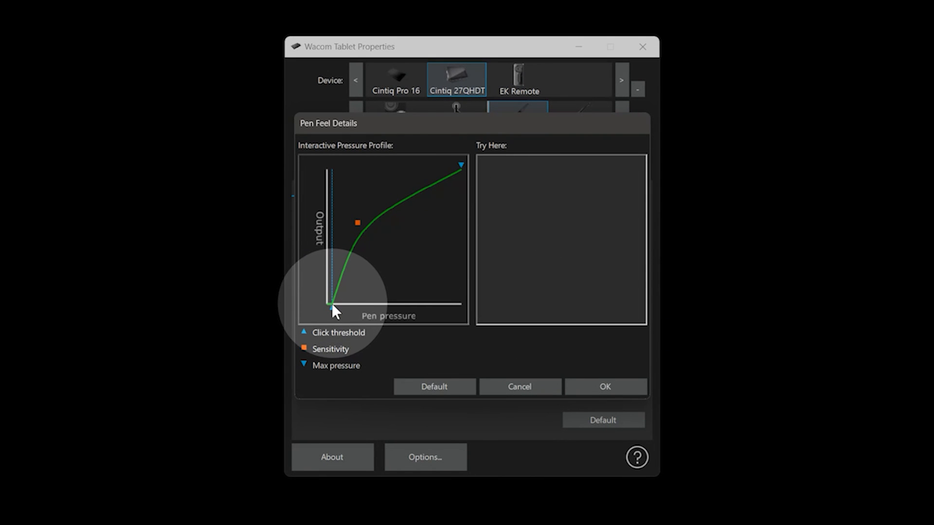
Adjust the Click threshold, settling on a raised value that ignores light touches.
{"action": "left_click_drag", "start_coordinate": [333, 310], "coordinate": [462, 168]}
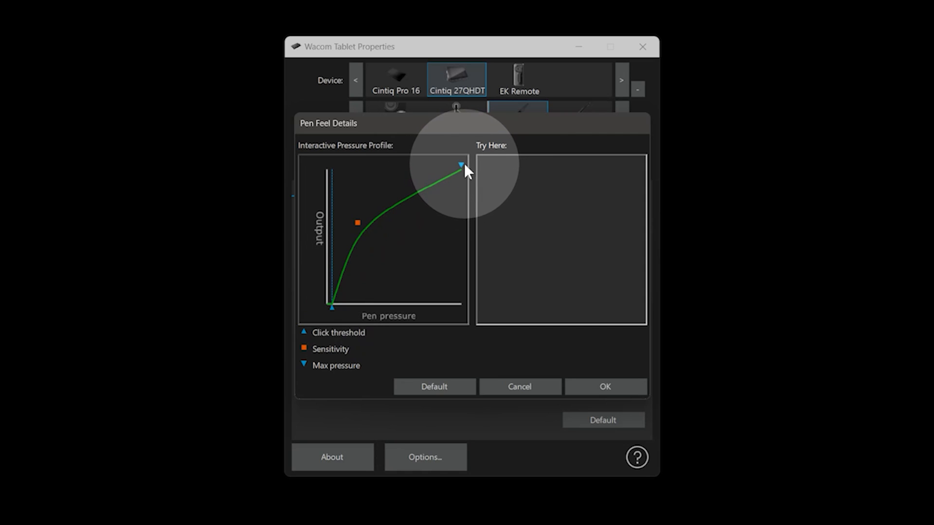
{"action": "left_click_drag", "start_coordinate": [461, 165], "coordinate": [332, 310]}
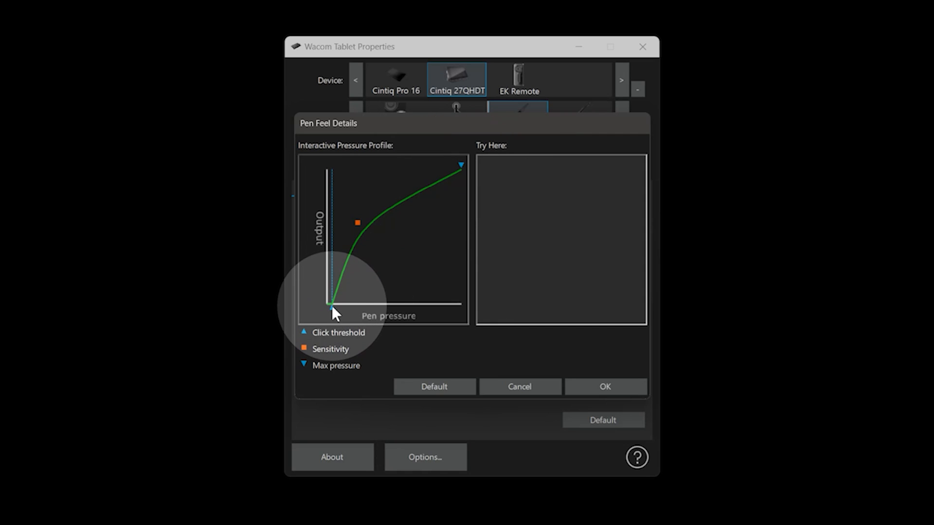
{"action": "left_click_drag", "start_coordinate": [338, 313], "coordinate": [347, 302]}
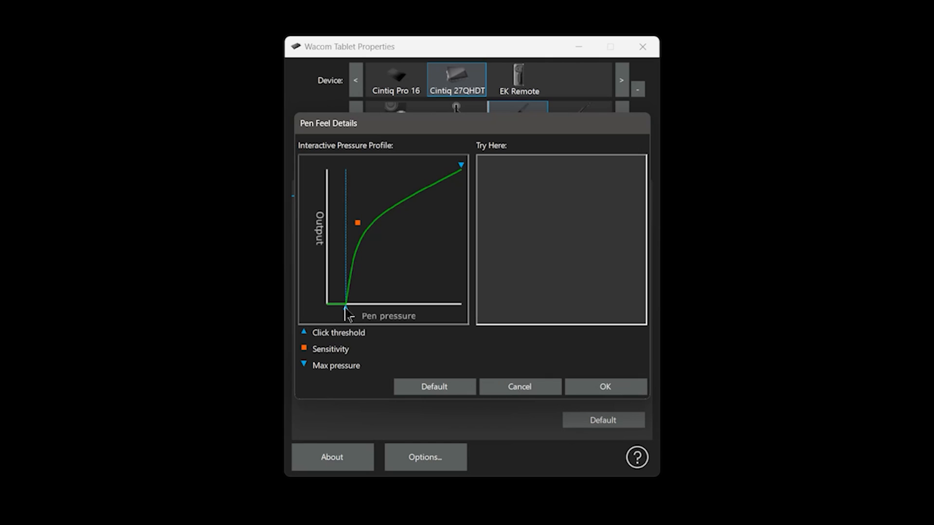
{"action": "left_click_drag", "start_coordinate": [347, 310], "coordinate": [337, 310]}
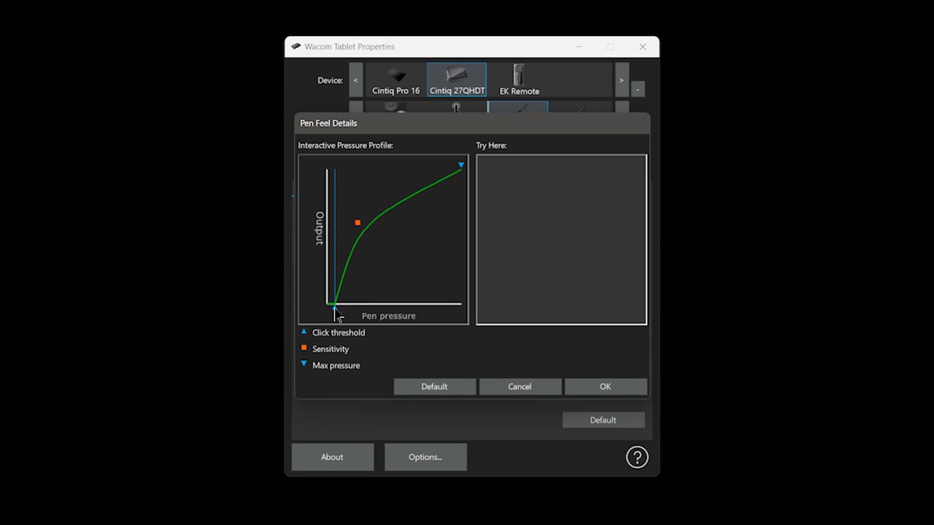
{"action": "left_click_drag", "start_coordinate": [336, 308], "coordinate": [359, 308]}
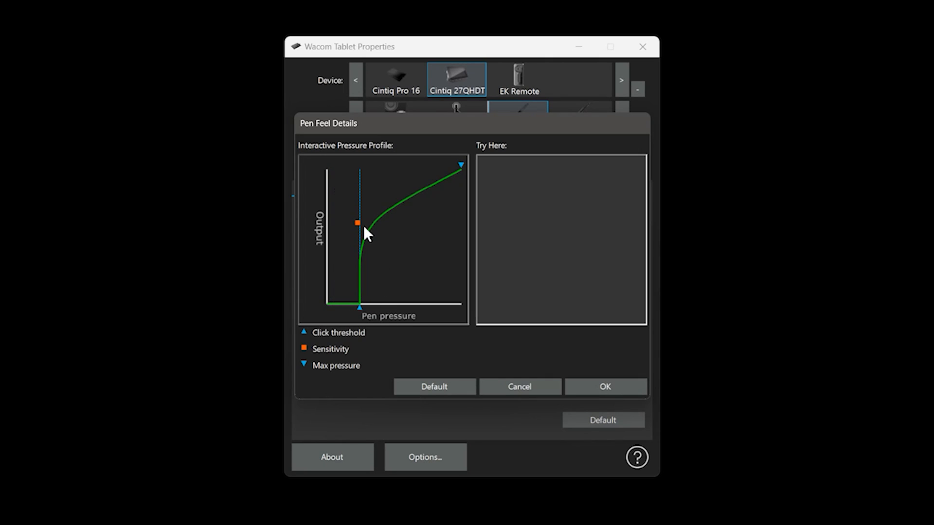
Ease the Sensitivity curve, test a stroke, and lower the Max pressure point twice.
{"action": "left_click_drag", "start_coordinate": [357, 224], "coordinate": [390, 223]}
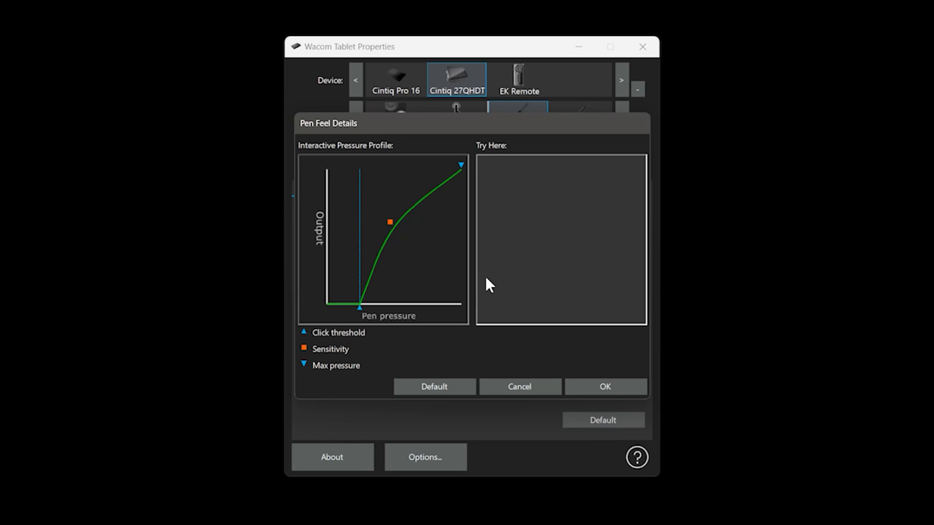
{"action": "left_click_drag", "start_coordinate": [510, 274], "coordinate": [533, 277]}
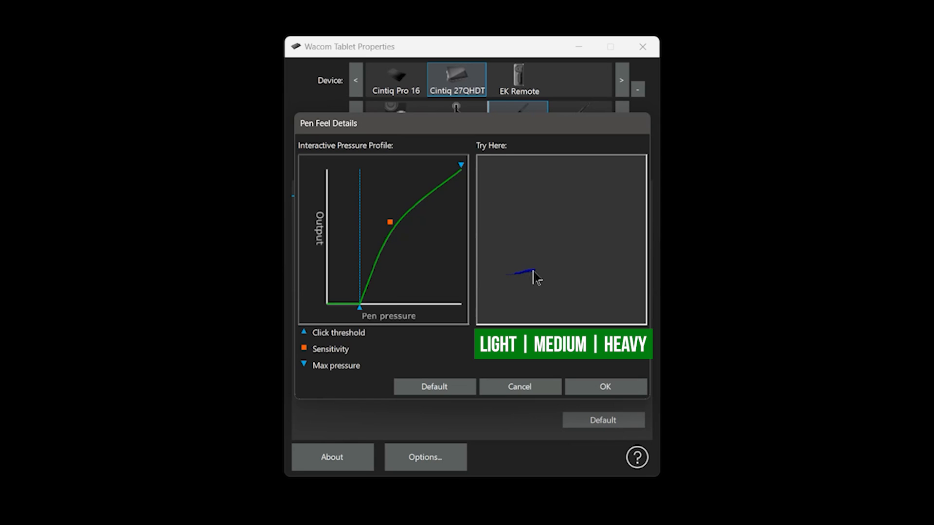
{"action": "left_click_drag", "start_coordinate": [529, 274], "coordinate": [631, 261]}
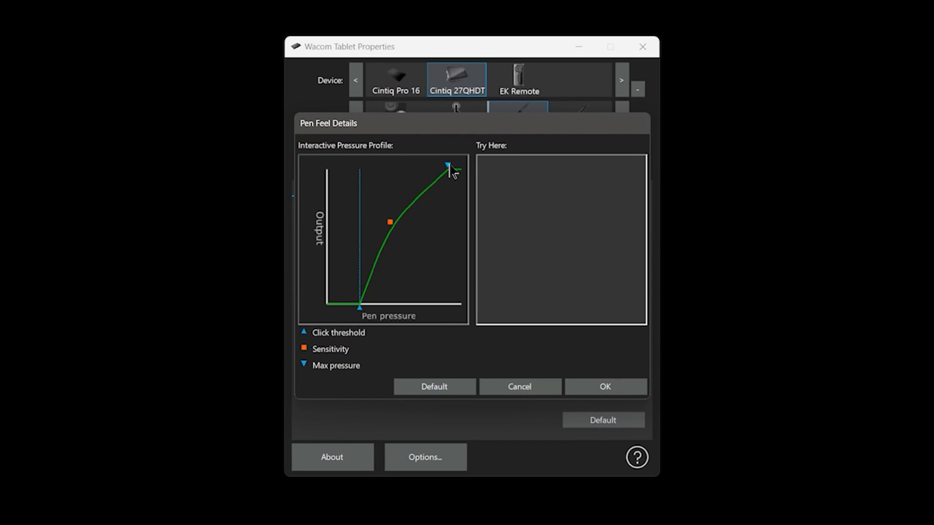
{"action": "left_click_drag", "start_coordinate": [448, 165], "coordinate": [417, 165]}
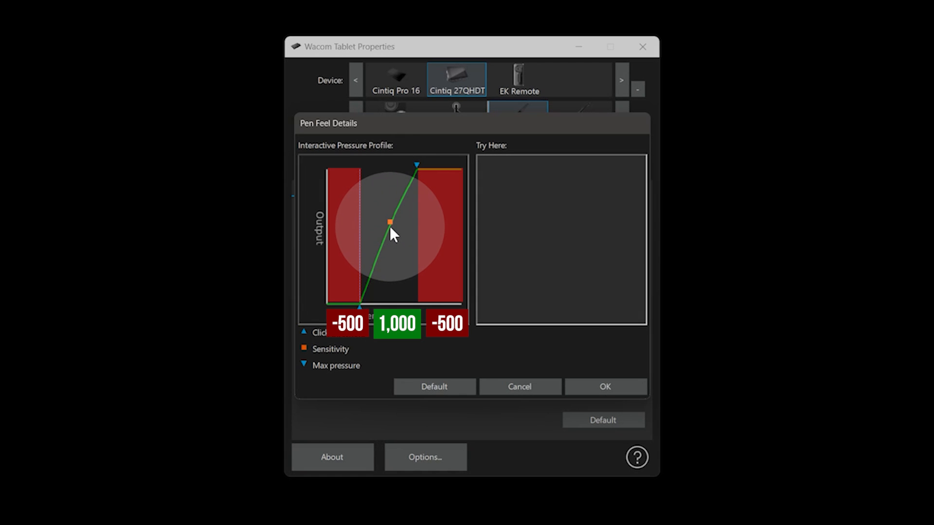
{"action": "left_click", "coordinate": [433, 387]}
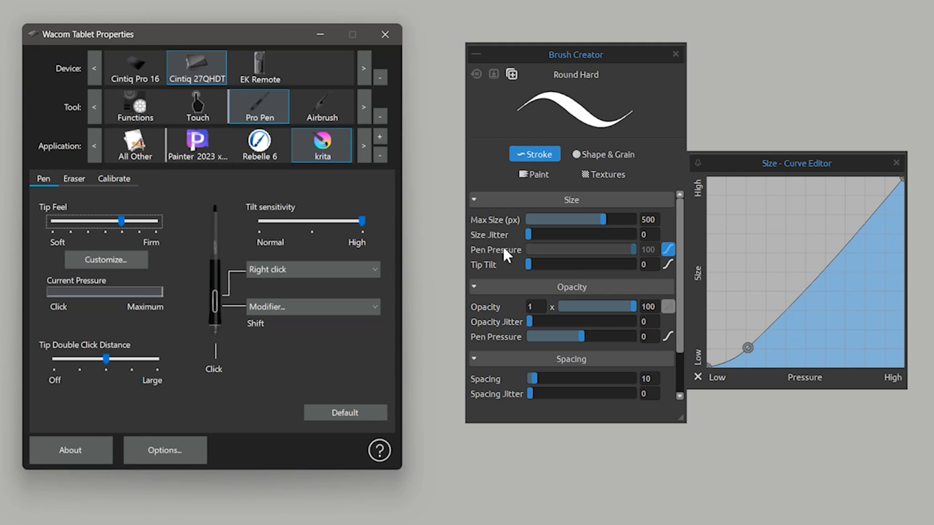
Select the Dust brush from Rebelle 6's Pencil Brushes to compare its size curve.
{"action": "left_click", "coordinate": [209, 202]}
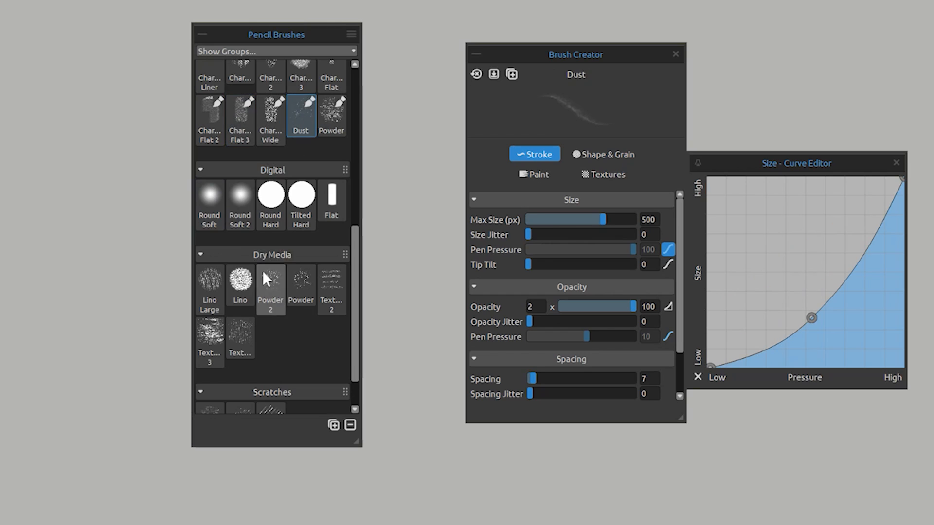
{"action": "left_click", "coordinate": [239, 284]}
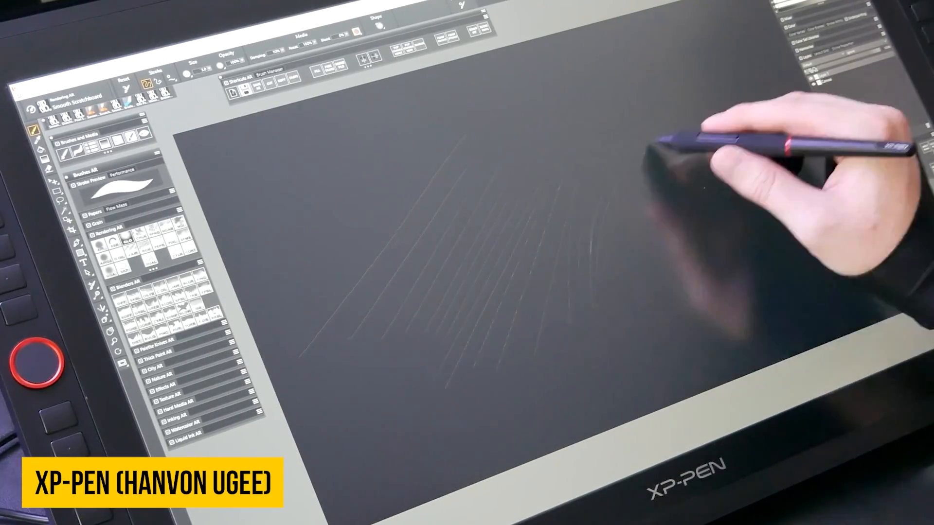
Sketch faint, thin hatching lines across the dark canvas on the XP-PEN display.
{"action": "left_click_drag", "start_coordinate": [232, 131], "coordinate": [482, 167]}
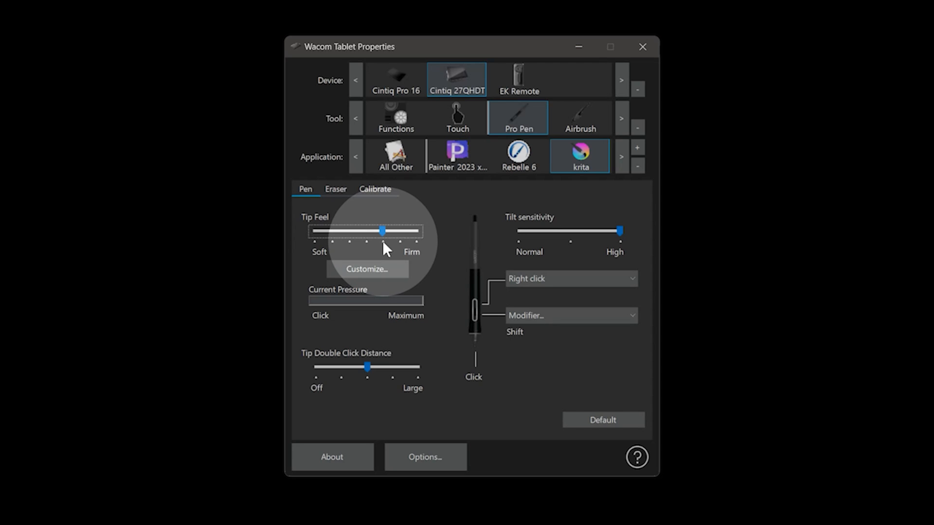
Drag the Krita Pro Pen's Tip Feel slider one notch toward Soft.
{"action": "left_click_drag", "start_coordinate": [382, 231], "coordinate": [366, 232]}
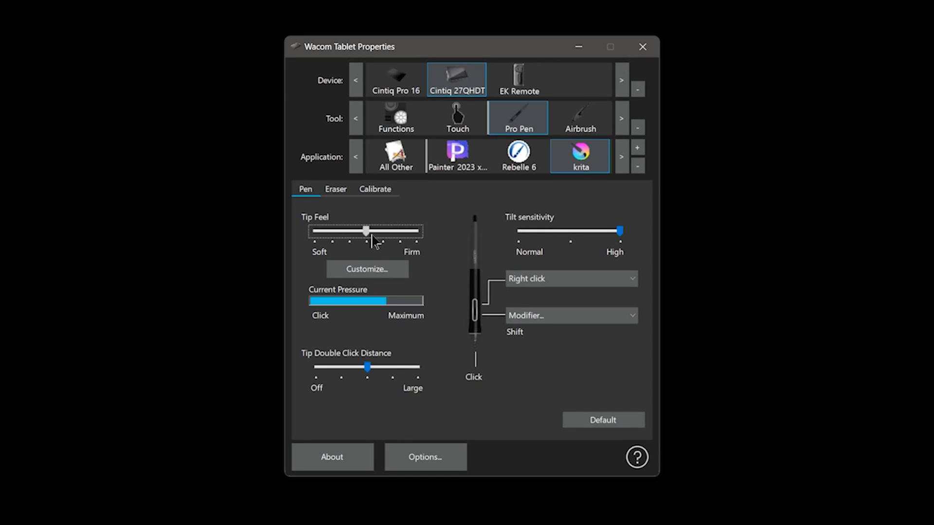